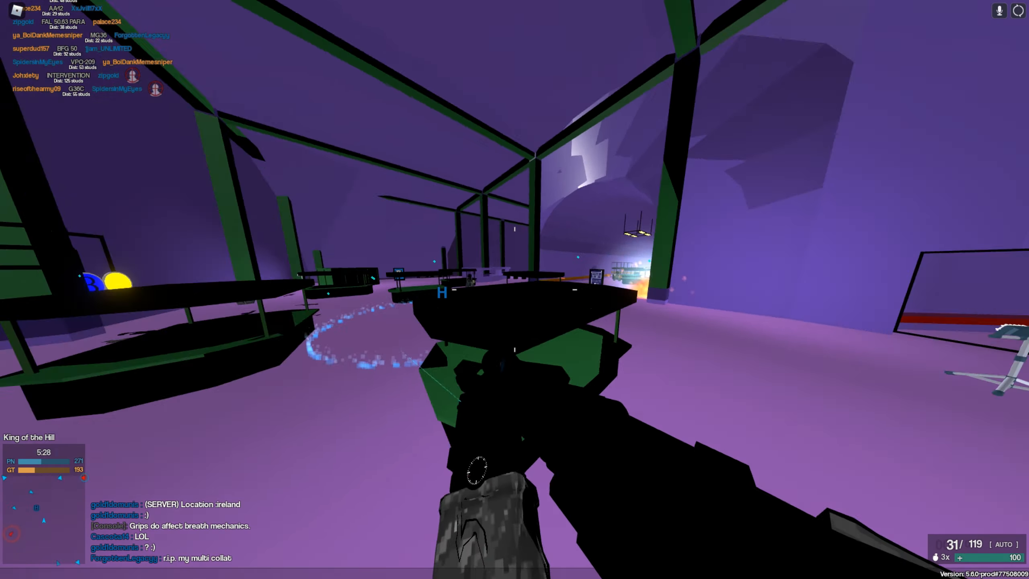
# - Fire the G36C on King of the Hill for an assist, a quad kill and a long-shot kill
pyautogui.click(514, 286)
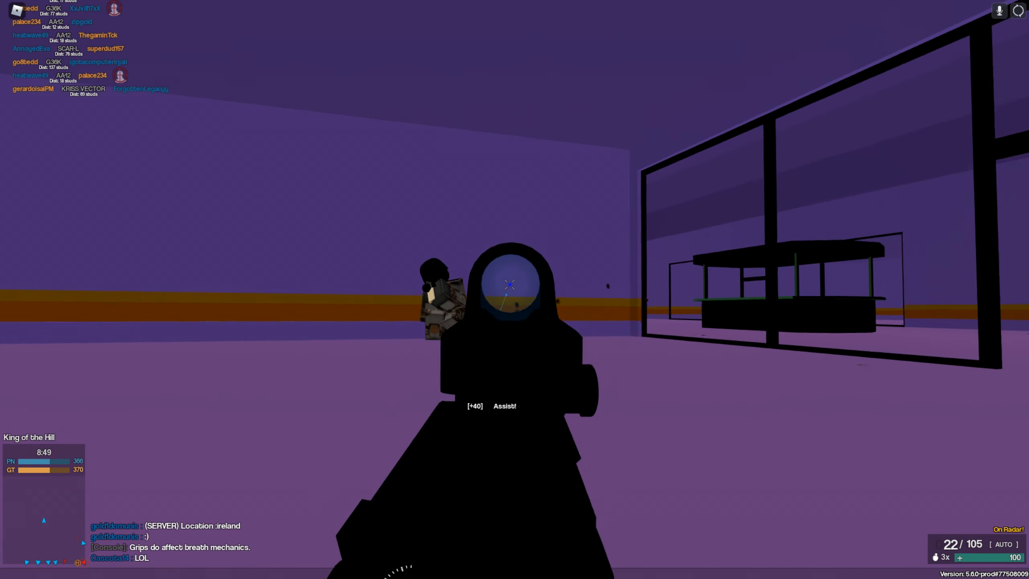
pyautogui.click(510, 283)
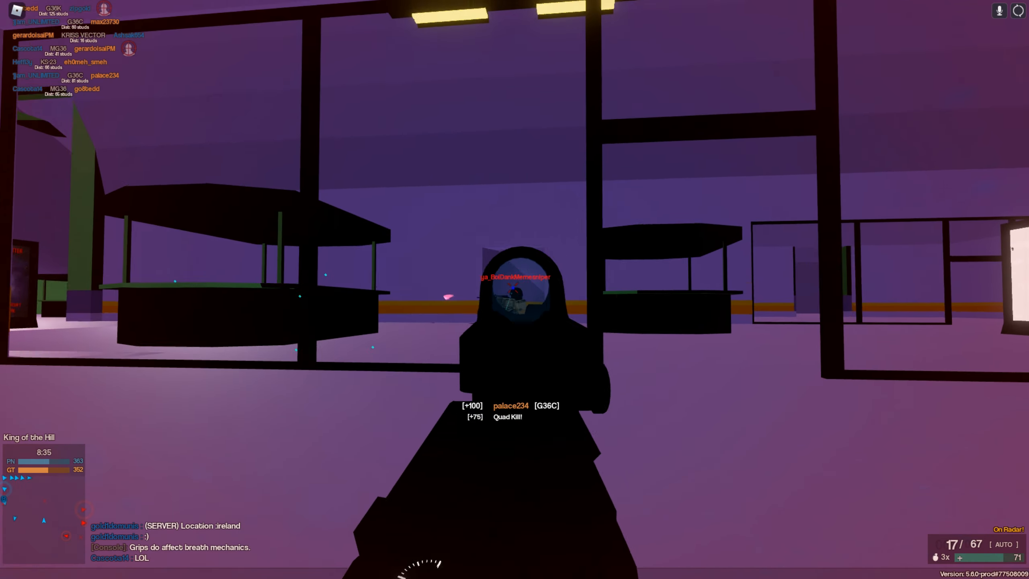
pyautogui.click(515, 295)
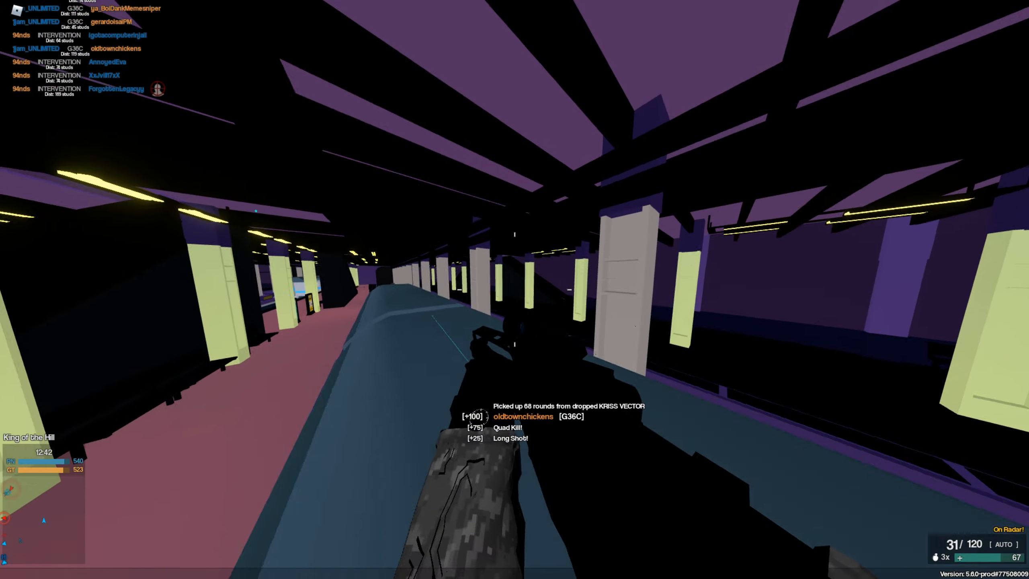
# - Score a G36C headshot multi kill along the station platform and join the sandy-map round
pyautogui.click(515, 290)
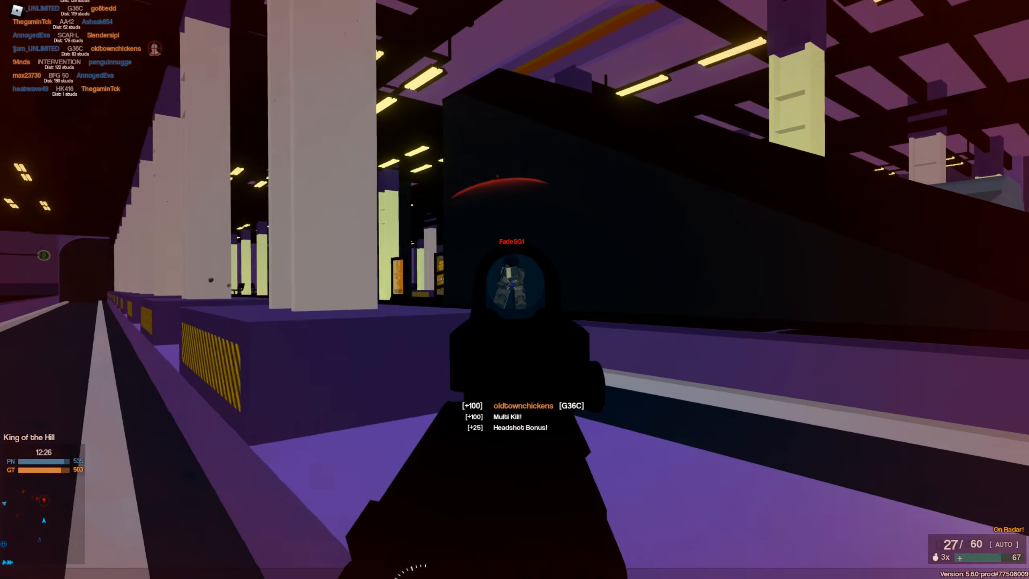
pyautogui.click(515, 286)
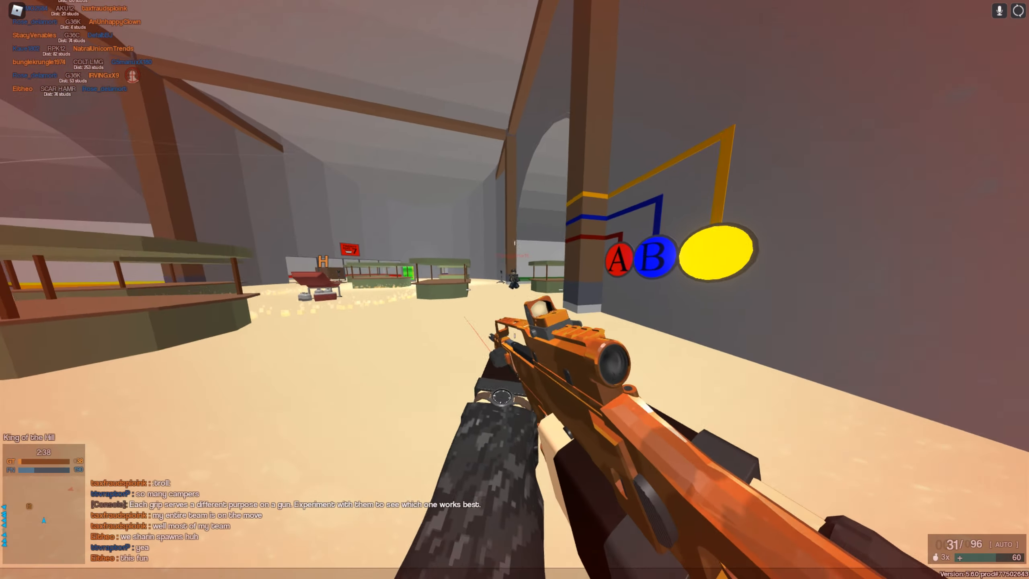
# - Land AK103 triple and double kills, then a headshot multi kill in the Hard Point warehouse
pyautogui.click(515, 285)
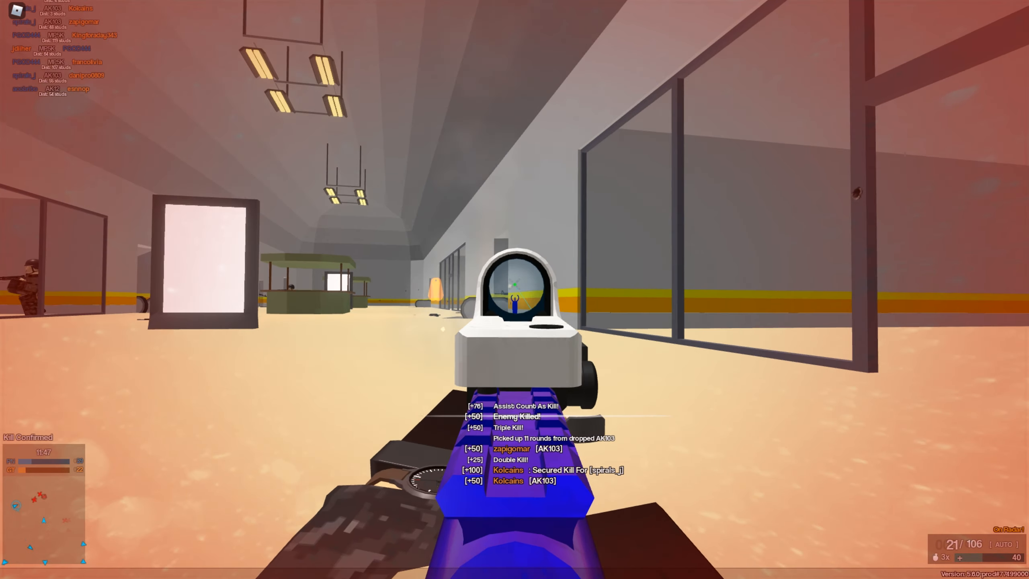
pyautogui.click(515, 294)
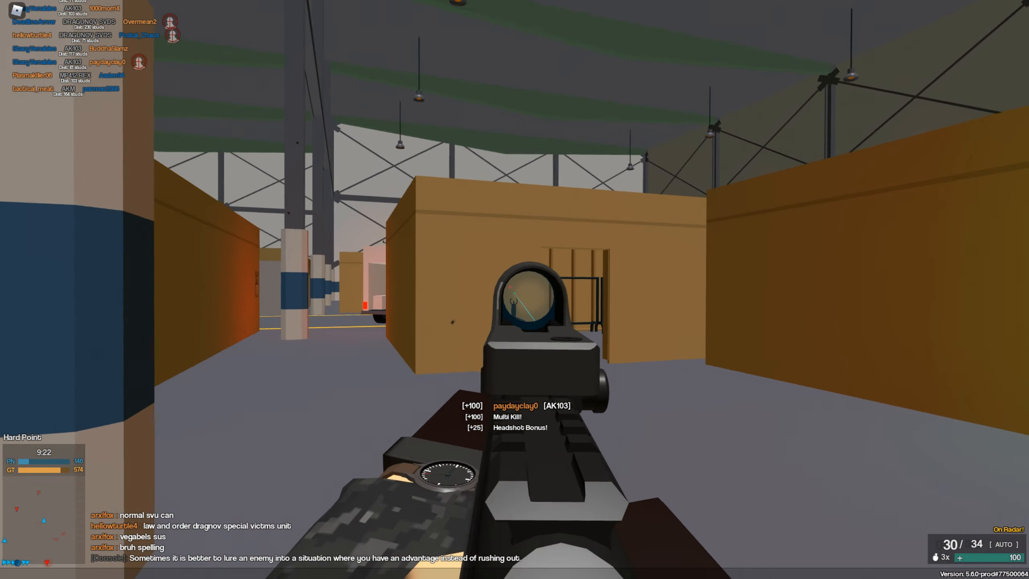
pyautogui.click(519, 302)
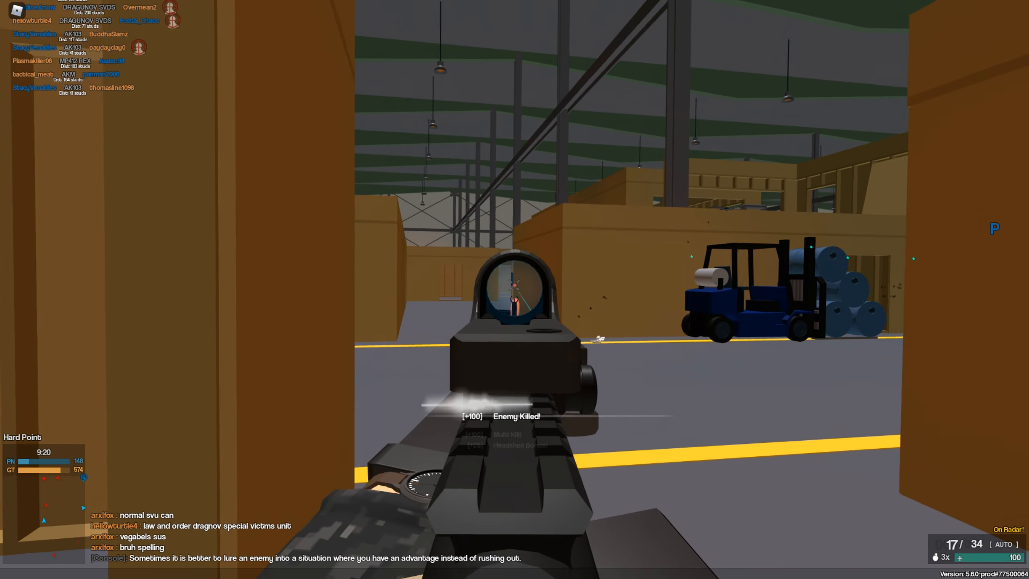